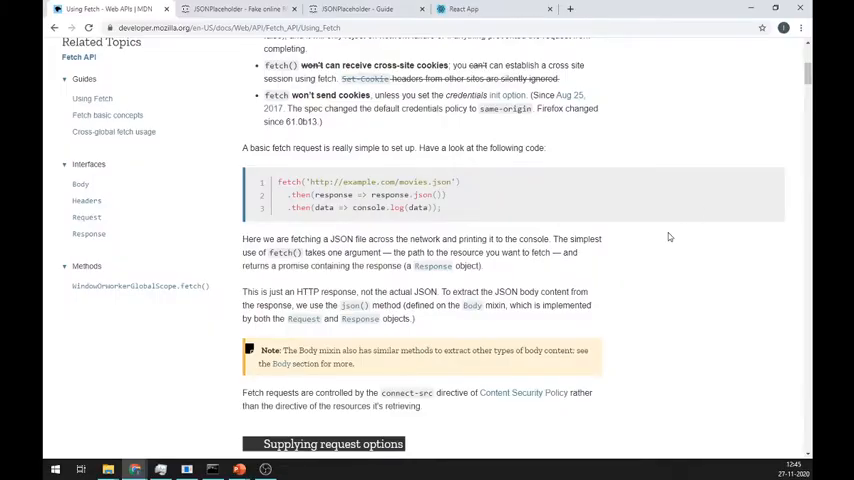
# - Run JSONPlaceholder's sample todo fetch and scroll through the returned JSON todo object
pyautogui.scroll(3)
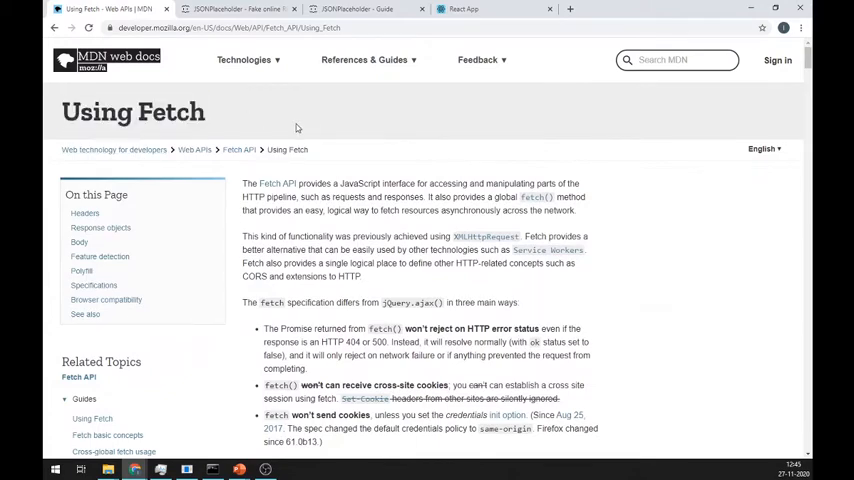
pyautogui.scroll(-3)
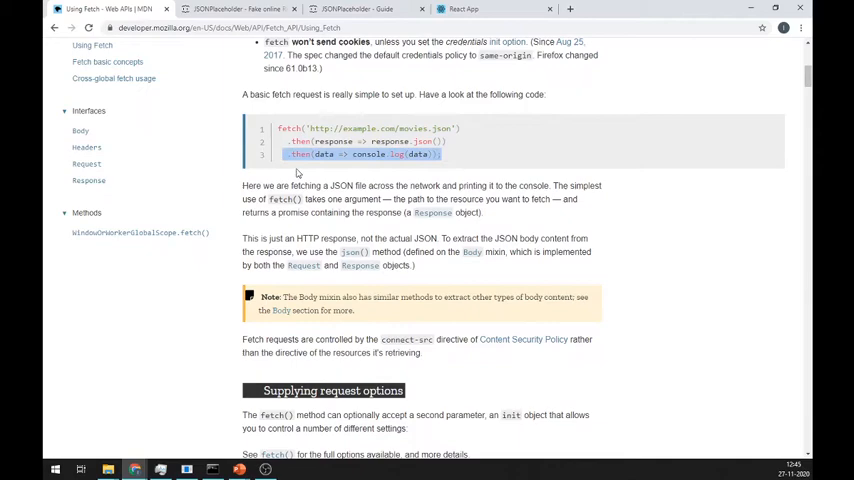
pyautogui.scroll(3)
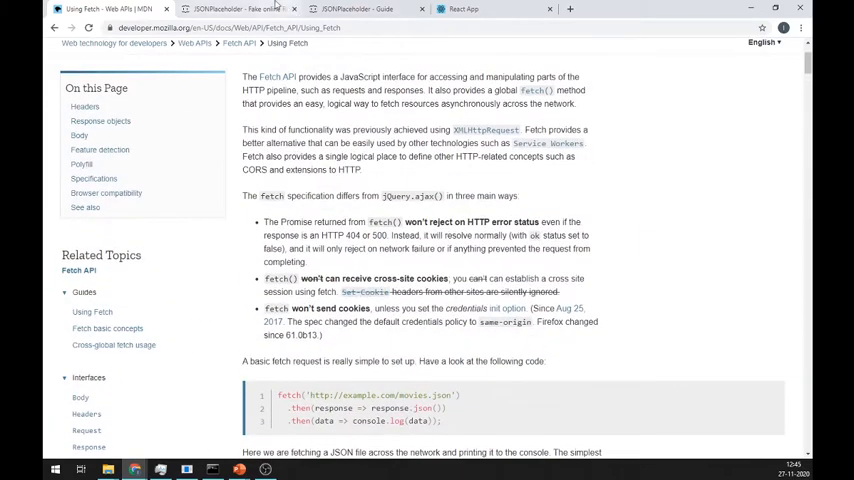
pyautogui.click(238, 9)
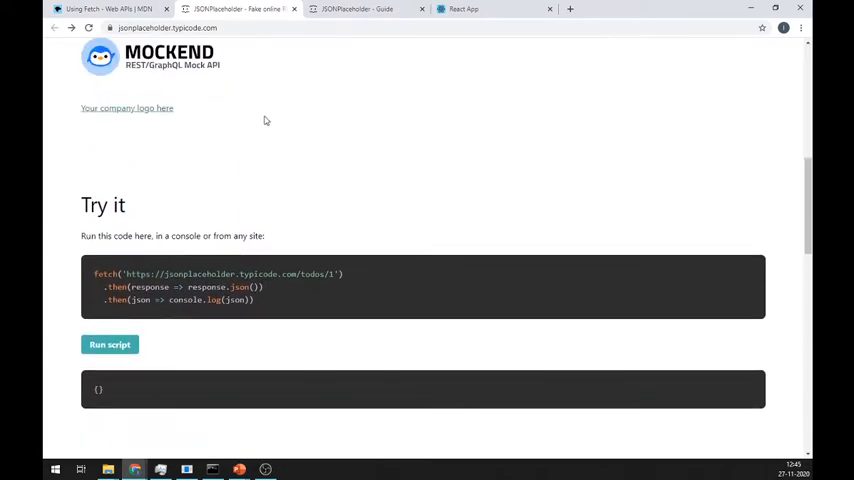
pyautogui.scroll(-3)
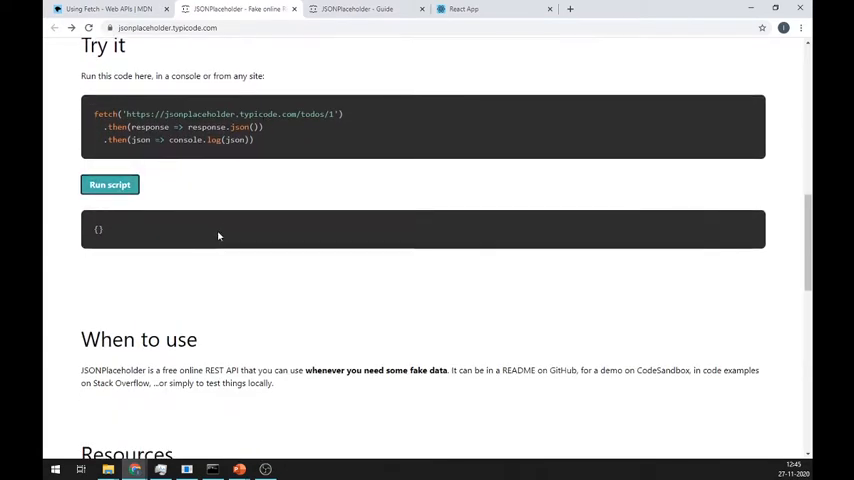
pyautogui.click(109, 184)
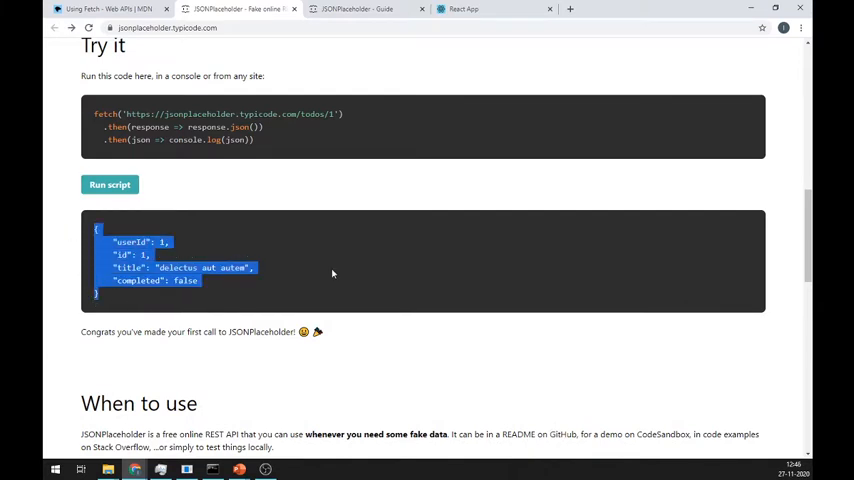
pyautogui.scroll(-3)
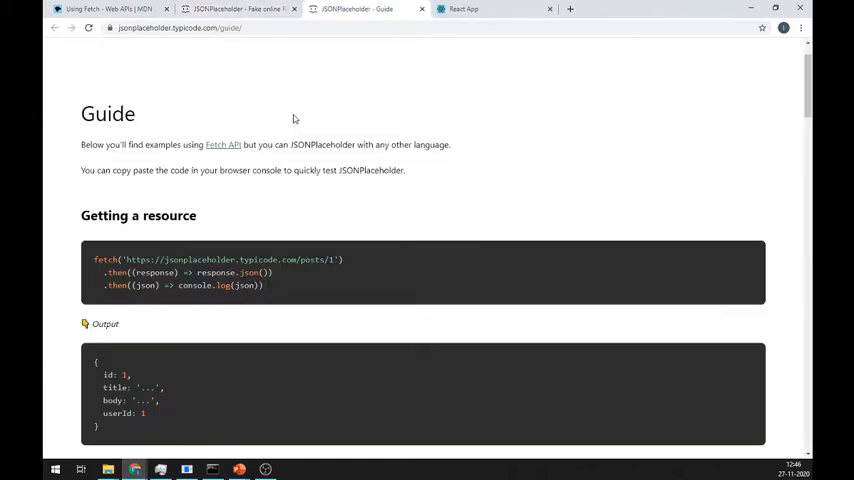
pyautogui.scroll(-3)
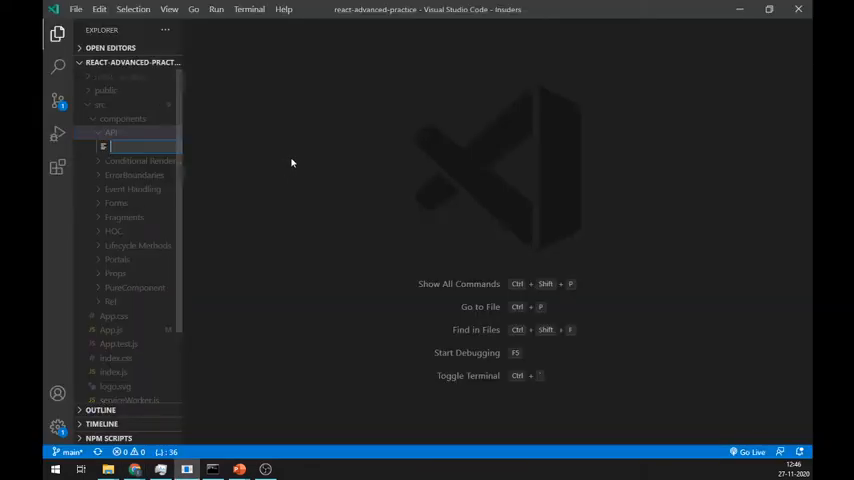
# - Create FetchApi.js from the rfc snippet, rendering 'My API <br/>' and a Fetch API button
pyautogui.write('FetchApi.js')
pyautogui.write('r')
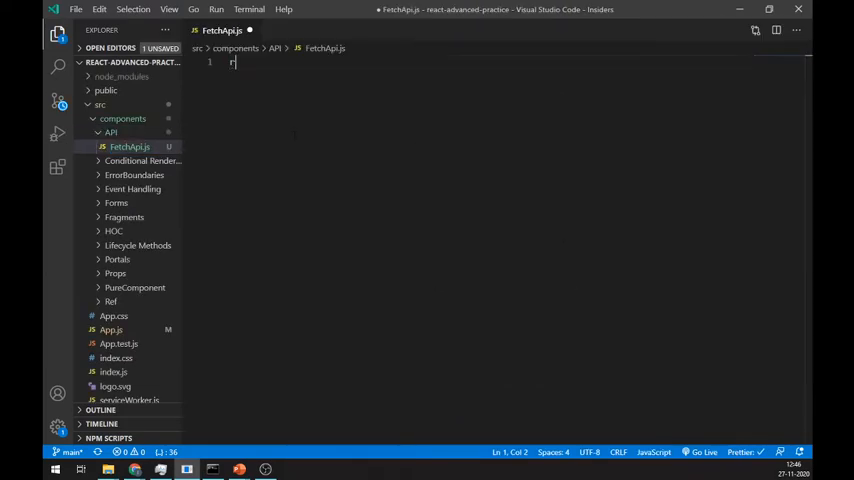
pyautogui.write('fc')
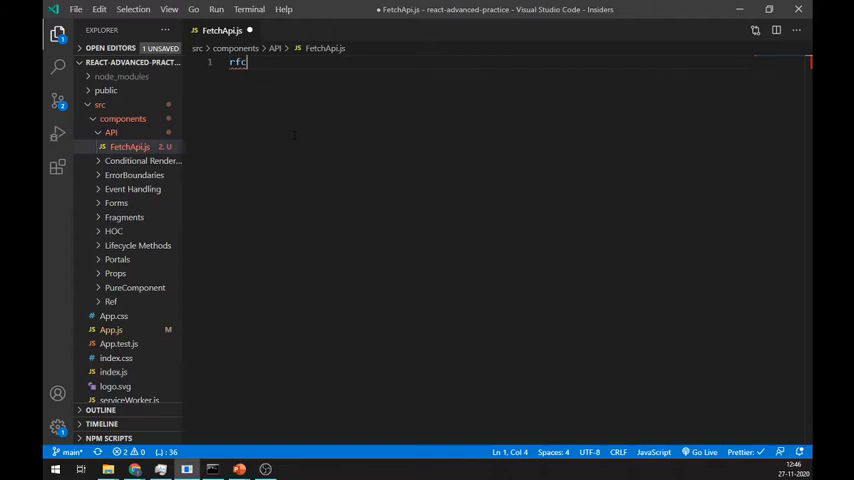
pyautogui.press('Tab')
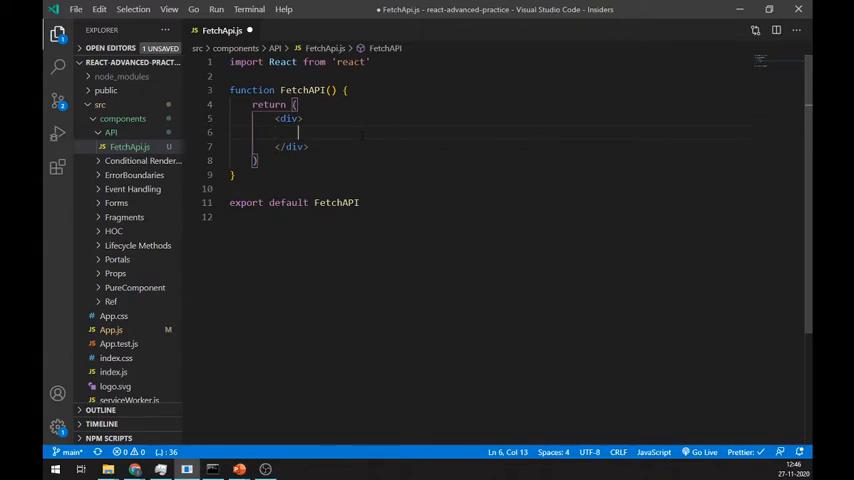
pyautogui.write('My API')
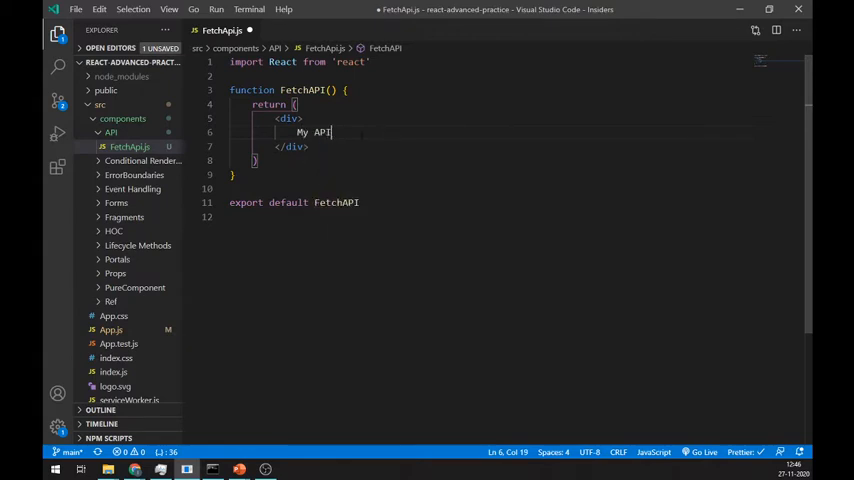
pyautogui.write('<br/>')
pyautogui.write('<button></button>')
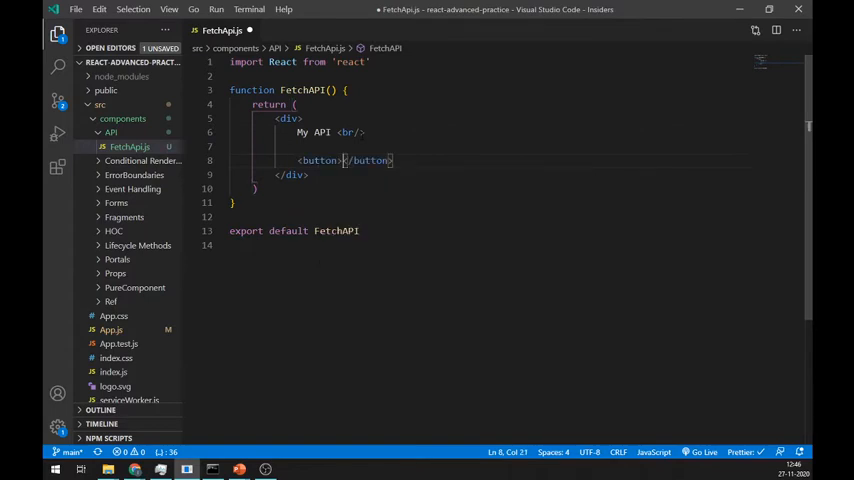
pyautogui.write('Fetch API')
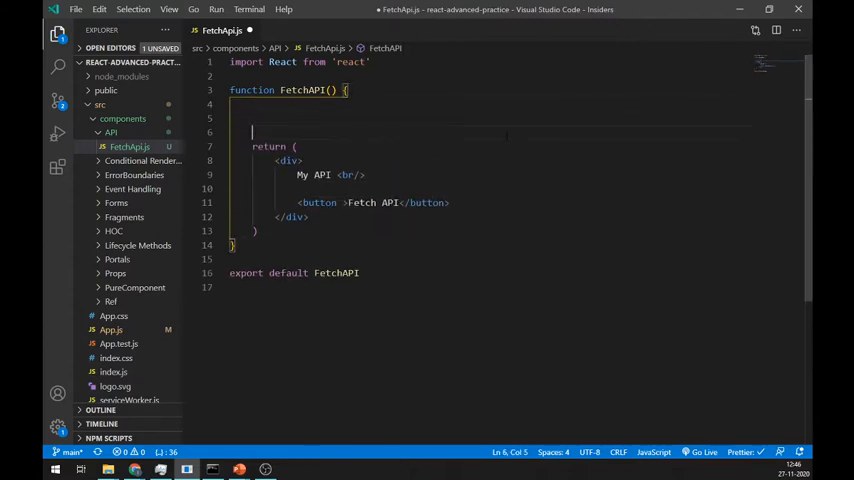
# - Begin an empty apiGet arrow function constant inside the component
pyautogui.write('const')
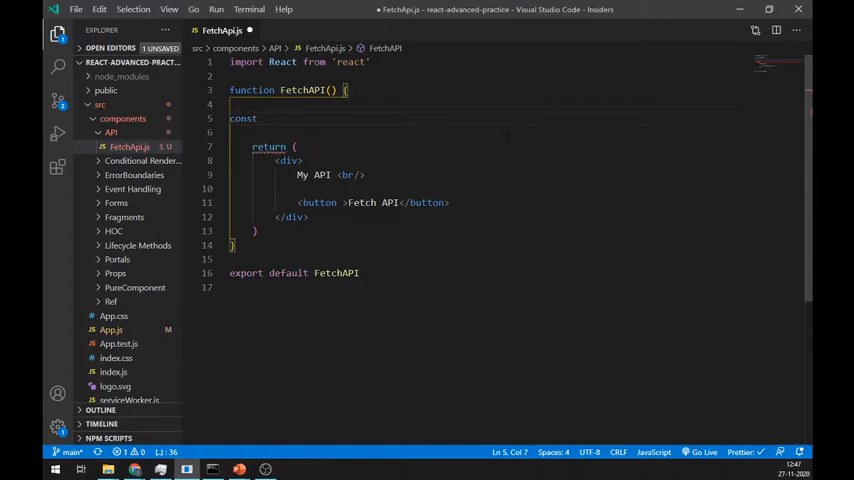
pyautogui.write('ap')
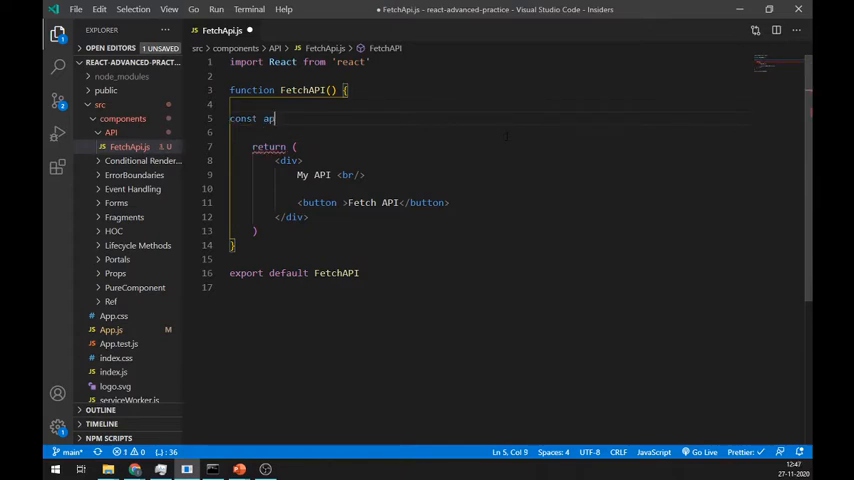
pyautogui.write('iGet =')
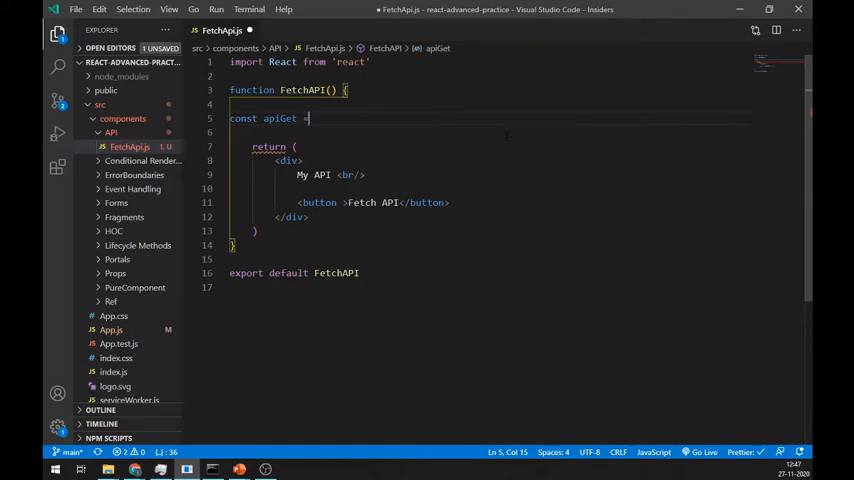
pyautogui.write('() {}')
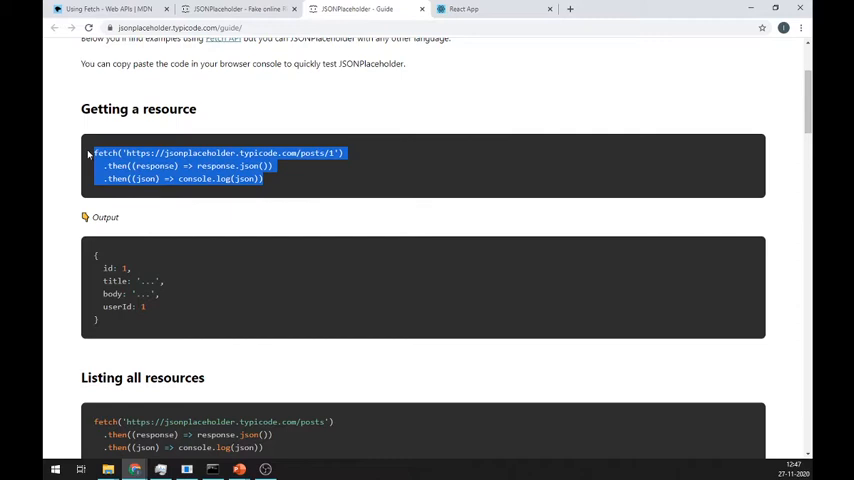
# - Paste the guide's post 1 fetch code into apiGet and add onClick={} to the button
pyautogui.click(263, 207)
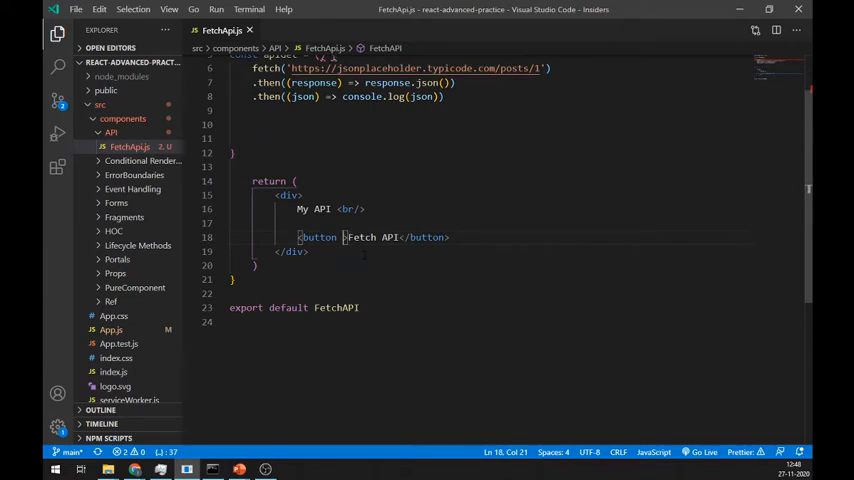
pyautogui.write('onClick={}')
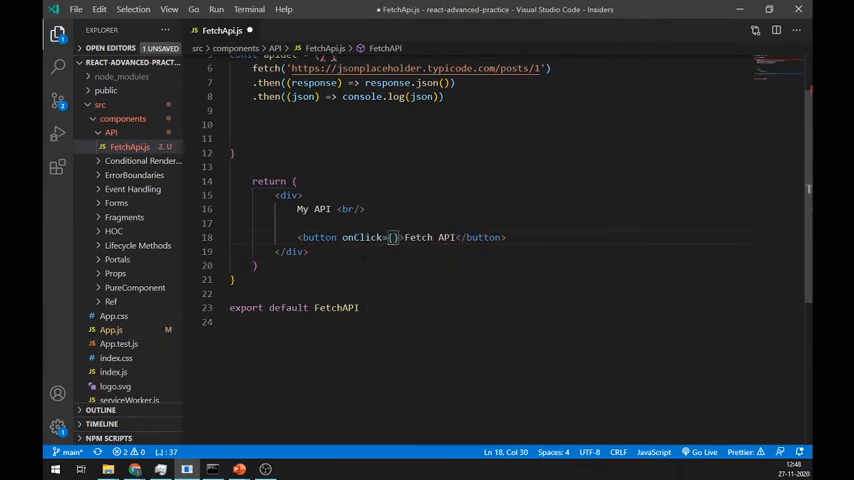
pyautogui.click(111, 240)
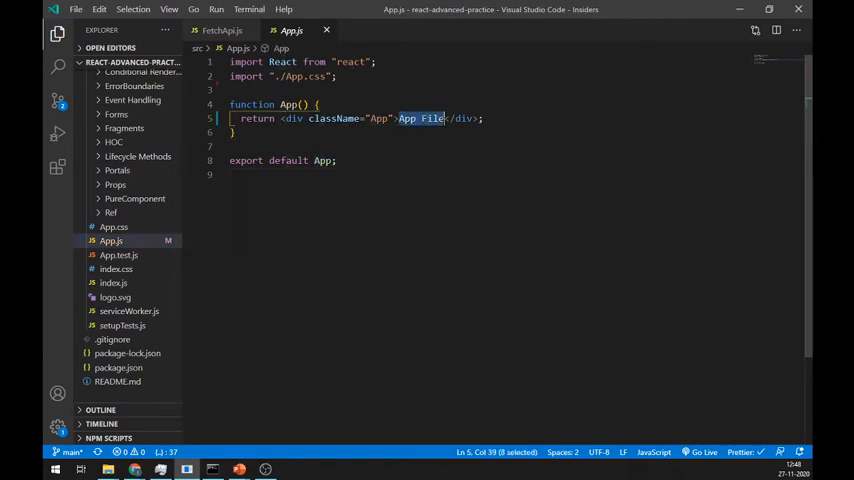
# - Replace the 'App File' text in App.js with <FetchAPI />
pyautogui.write('<Fet')
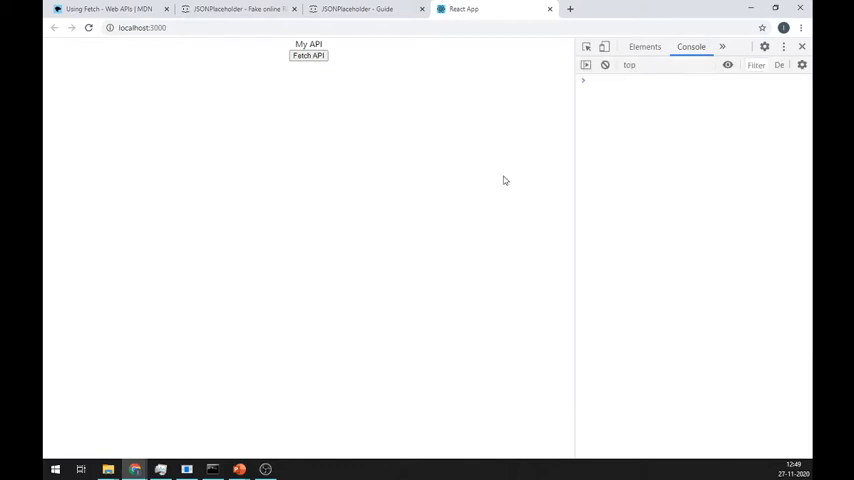
# - Trigger Fetch API in the React app so post 1's object logs to the console
pyautogui.click(308, 55)
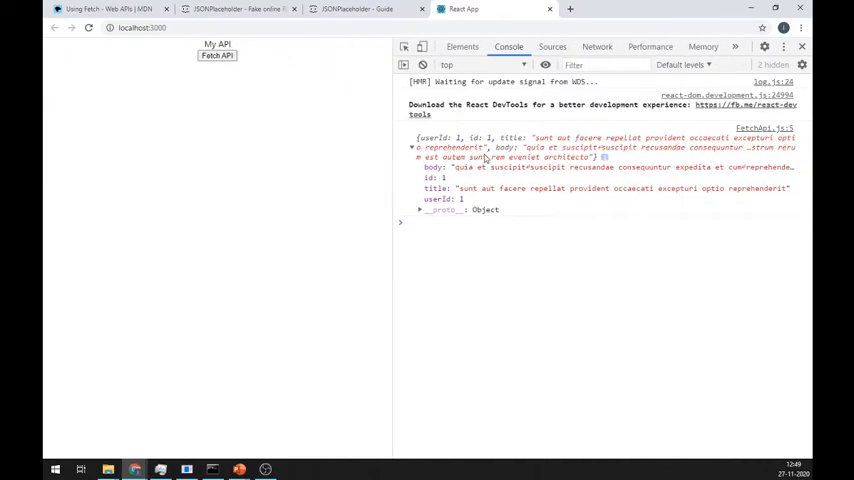
pyautogui.click(360, 9)
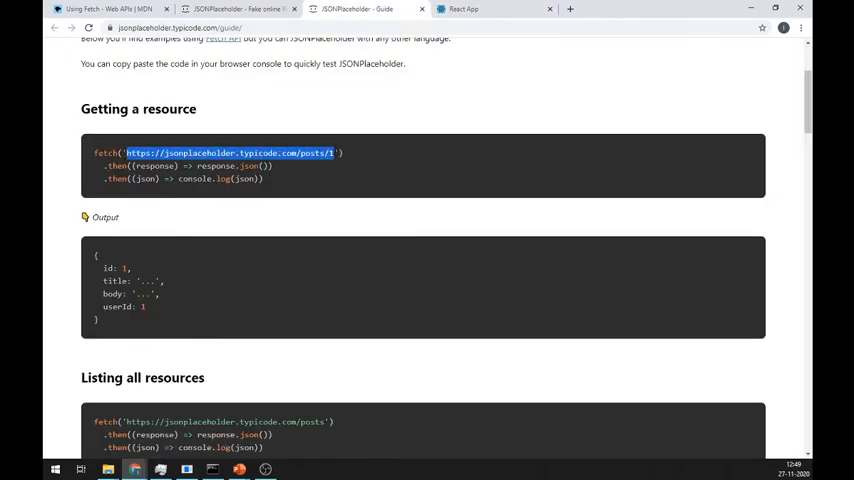
# - View the posts/1 JSON page and dismiss Chrome's translate popup
pyautogui.click(490, 9)
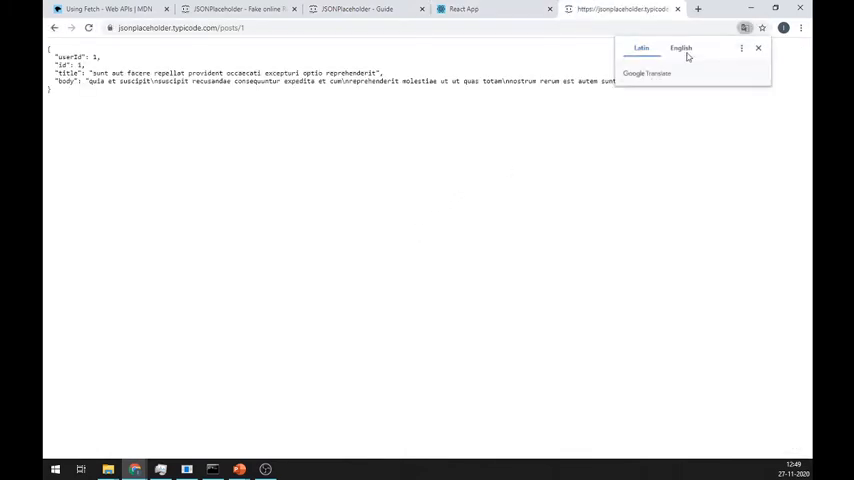
pyautogui.click(680, 48)
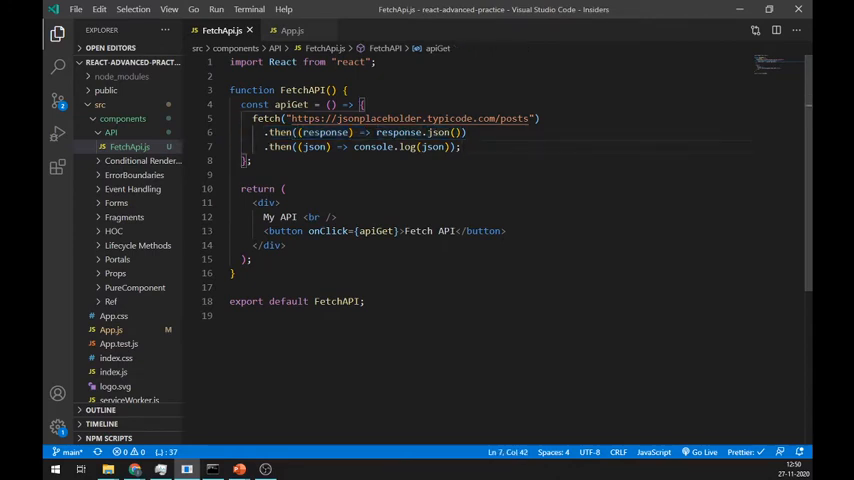
# - Add a data state with useState([]) and set it from the fetched JSON
pyautogui.doubleClick(312, 147)
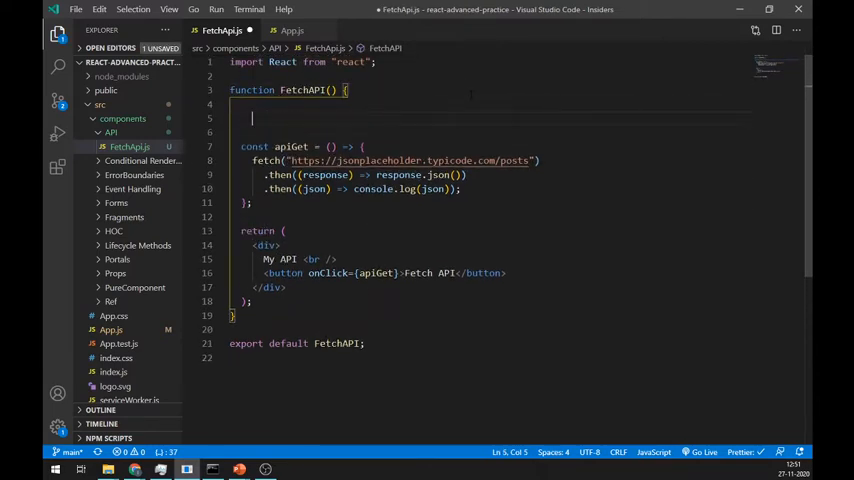
pyautogui.write('usestate([')
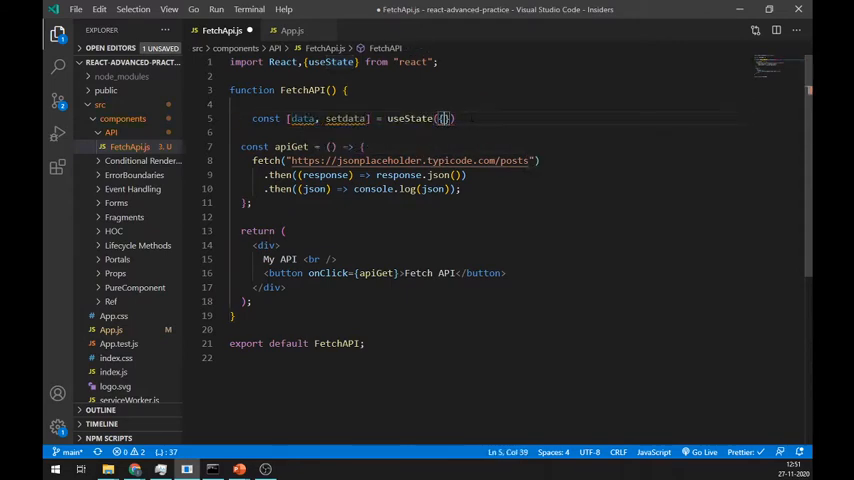
pyautogui.write('[]')
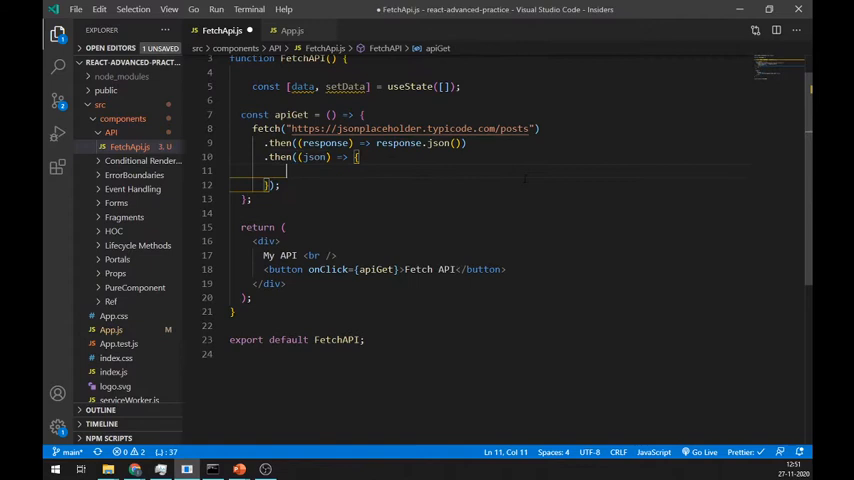
pyautogui.write('console.log(json);')
pyautogui.write('{')
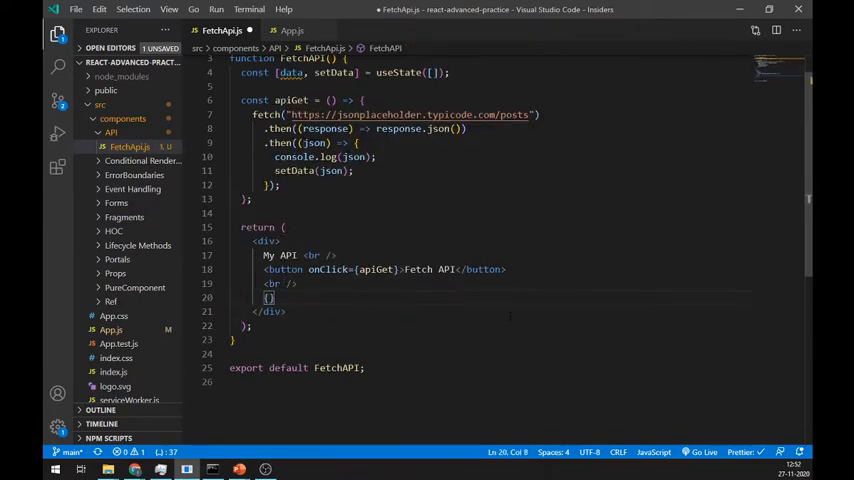
# - Render {JSON.stringify(data)} inside the component's div below the button
pyautogui.write('JSON')
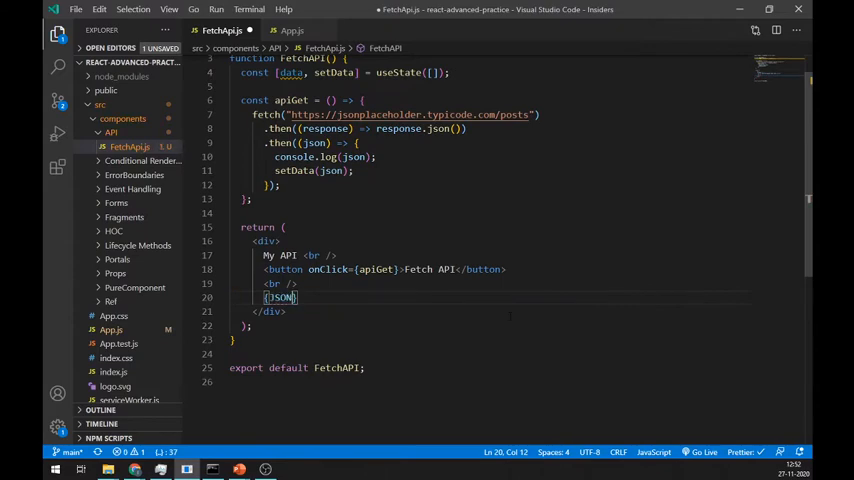
pyautogui.write('.stringify')
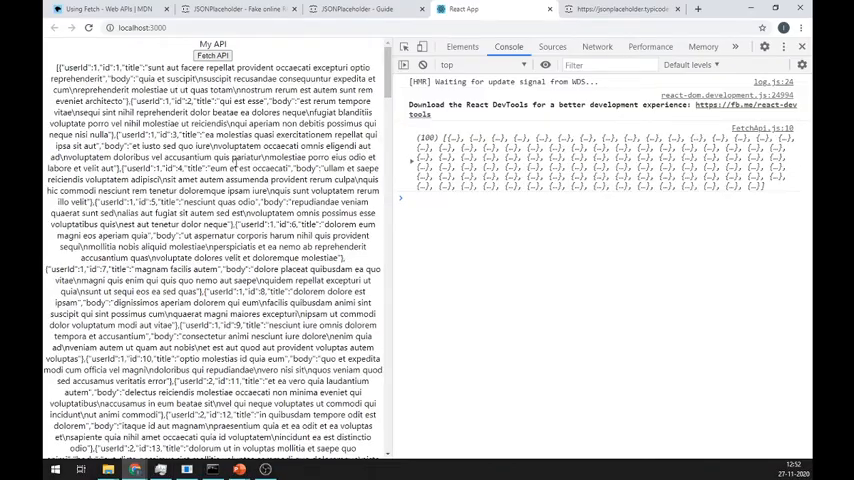
pyautogui.scroll(-3)
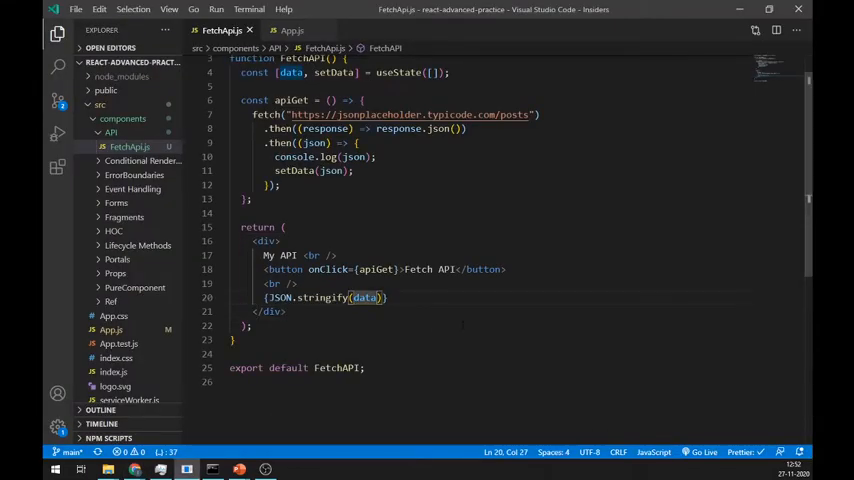
# - Wrap the output as <pre>{JSON.stringify(data, null, 2)}</pre> for indented JSON
pyautogui.write(',null')
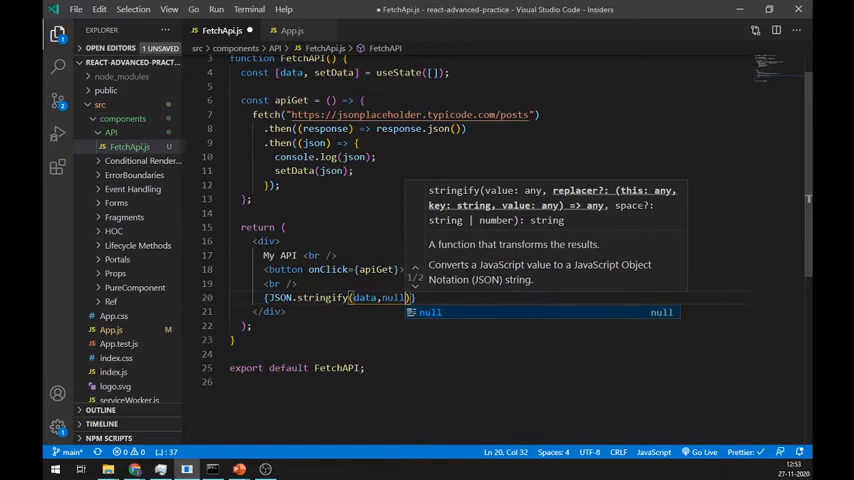
pyautogui.write(',')
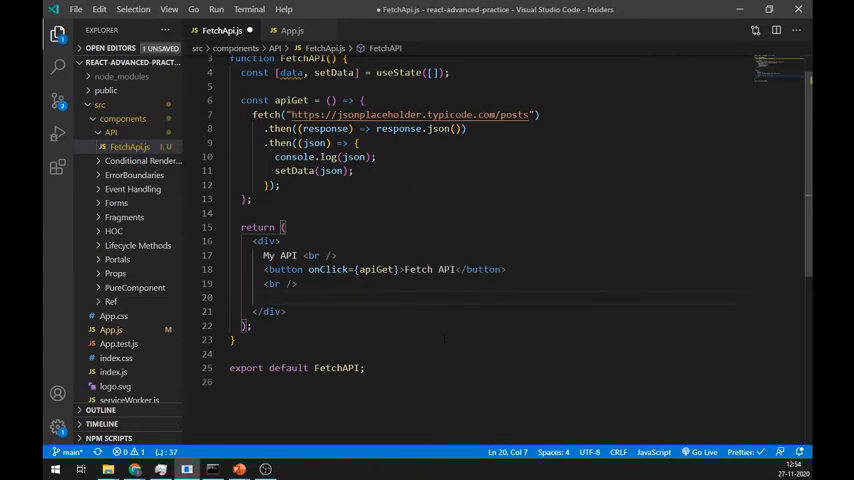
pyautogui.write('<pre></pre>')
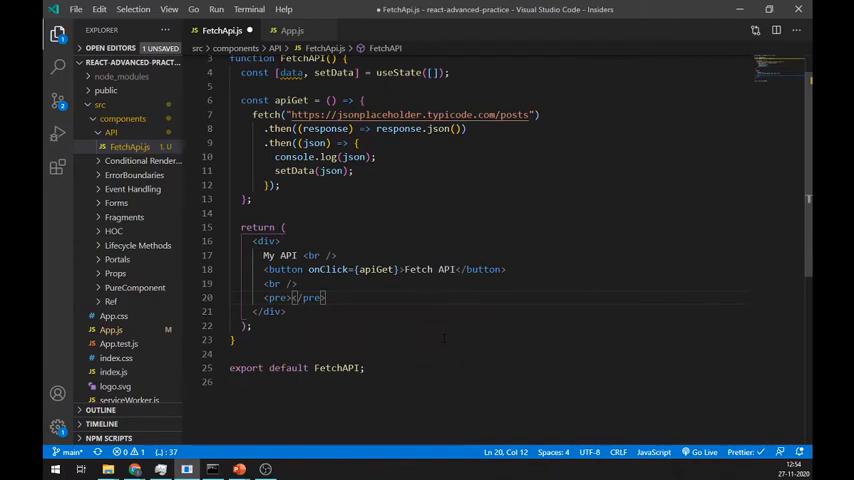
pyautogui.write('JSON.stringify(data, null, 2)')
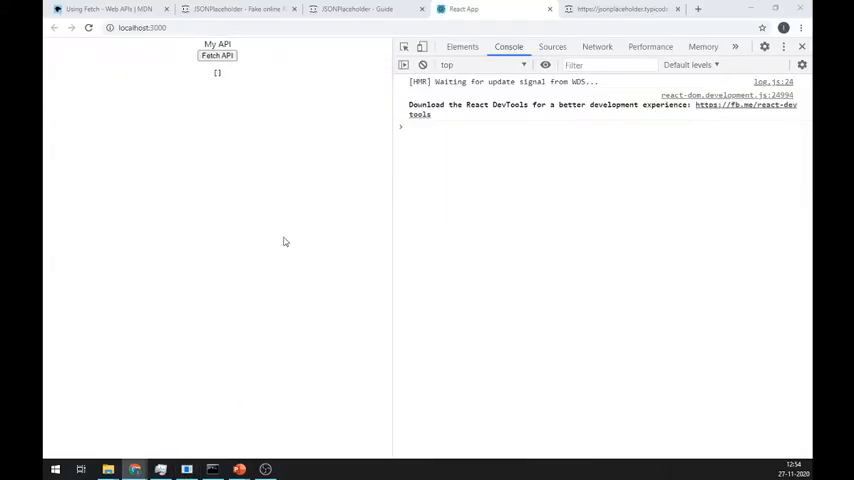
# - Load all posts as indented JSON at localhost:3000 and scroll through the records
pyautogui.click(213, 55)
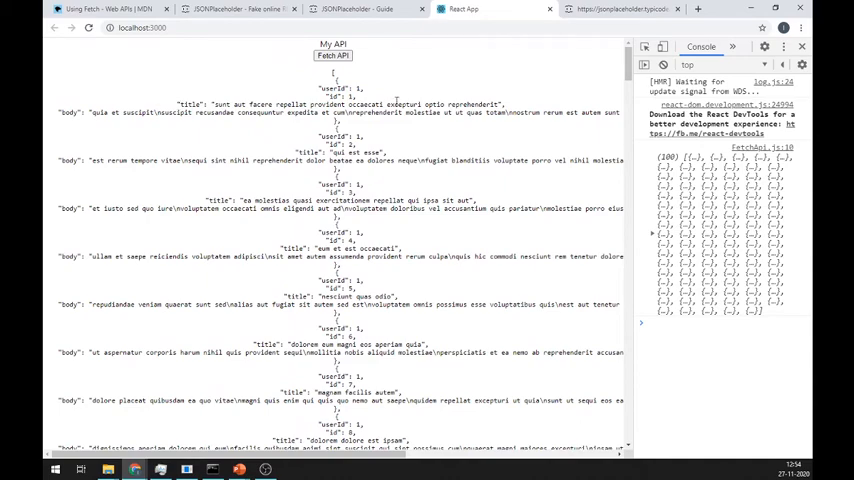
pyautogui.doubleClick(67, 111)
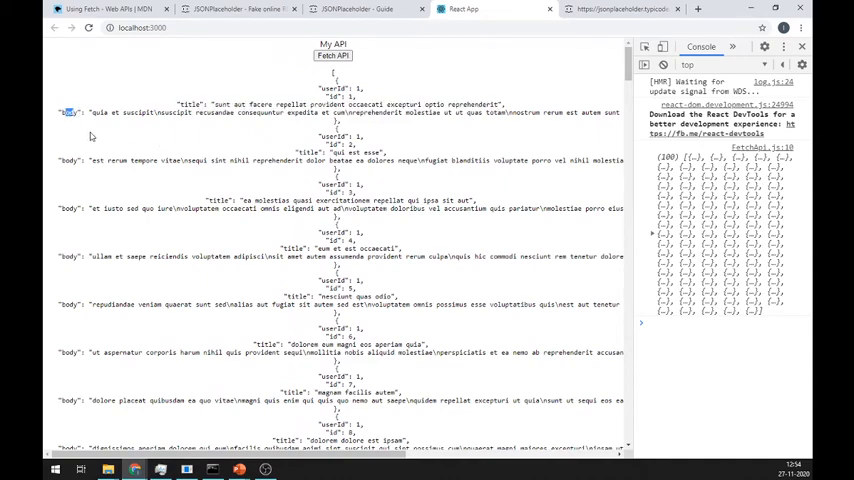
pyautogui.scroll(-3)
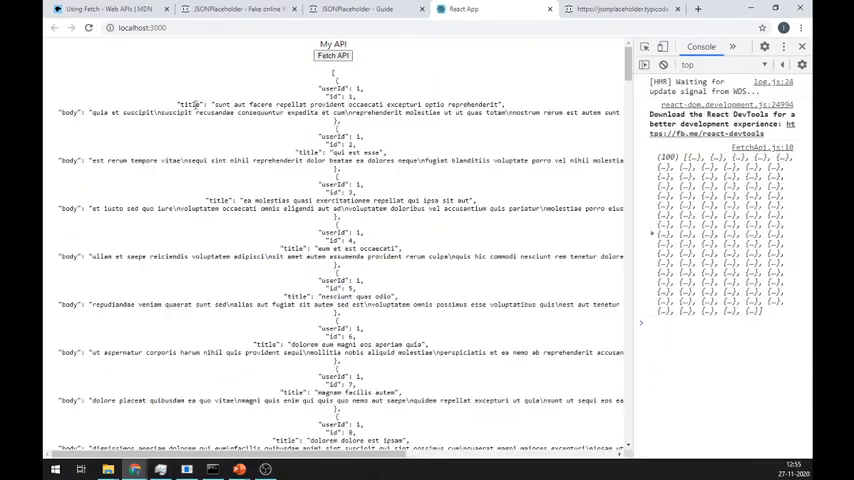
pyautogui.scroll(-3)
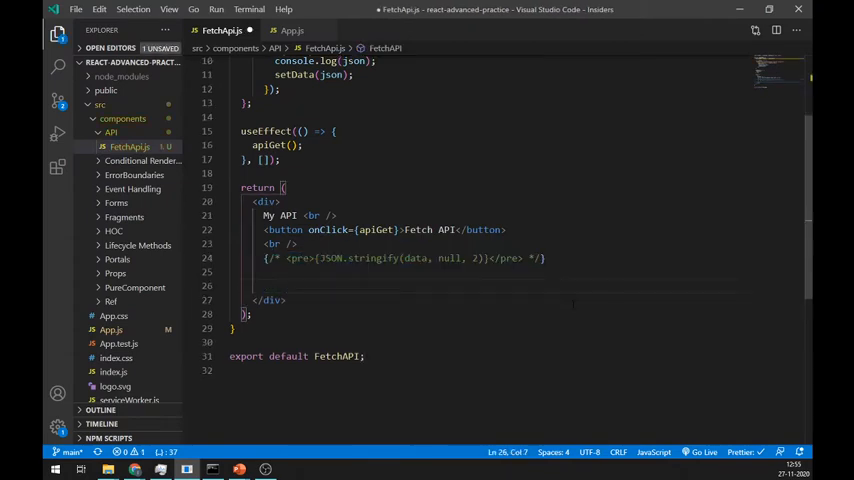
# - Add a div with a ul that maps data items into <li> elements
pyautogui.write('div>')
pyautogui.write('ul')
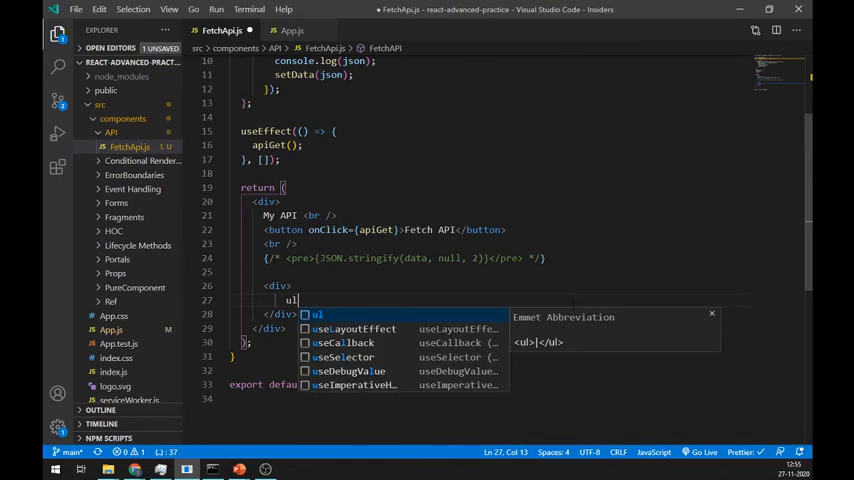
pyautogui.press('Tab')
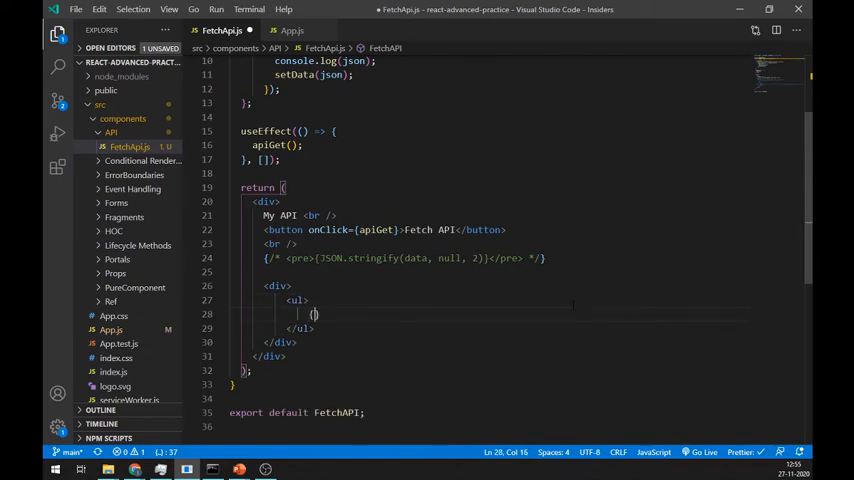
pyautogui.write('data.map(')
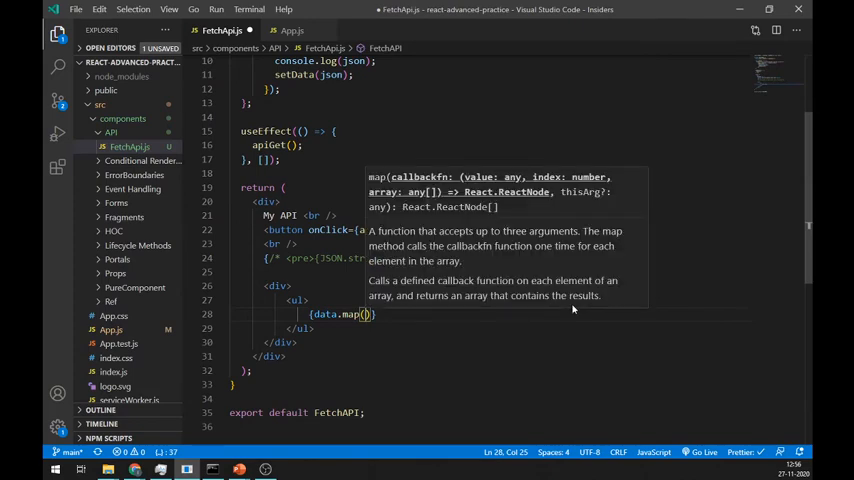
pyautogui.write('item =>')
pyautogui.write('<li></li>')
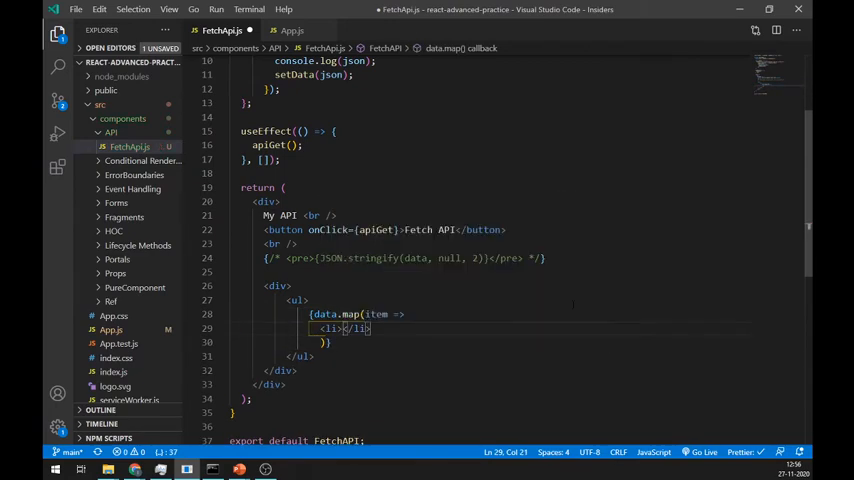
pyautogui.write('item.')
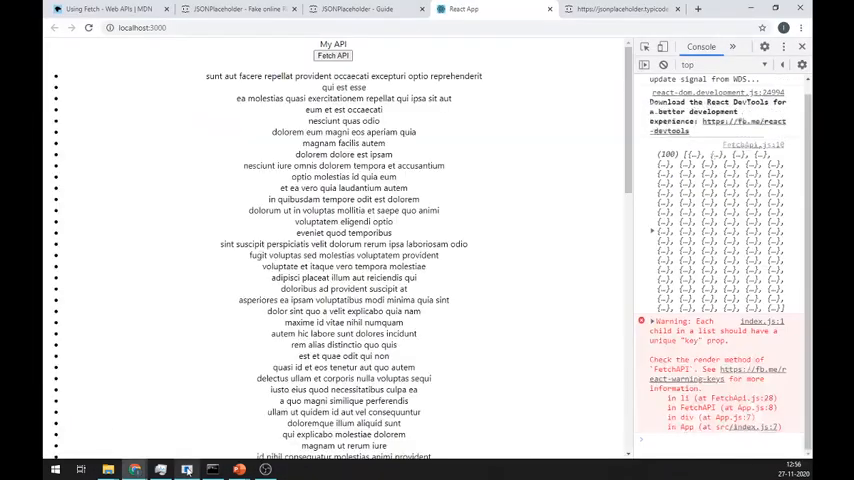
# - Check the bulleted post titles and the missing-key console warning in Chrome
pyautogui.moveTo(205, 75); pyautogui.dragTo(404, 177)
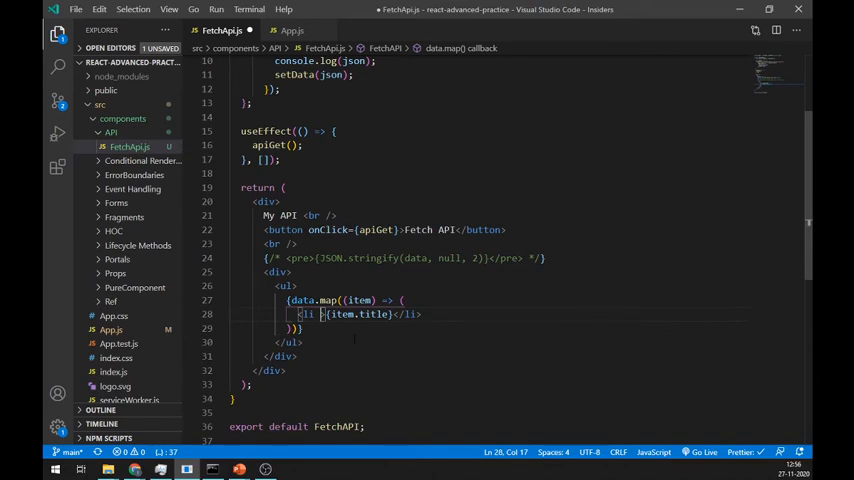
# - Add key={item.id} to the <li> inside data.map in FetchApi.js
pyautogui.write('key={ite')
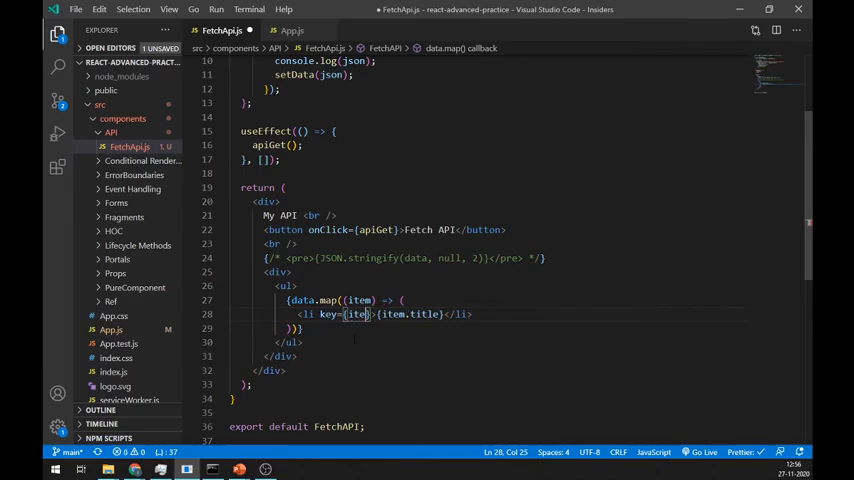
pyautogui.write('d')
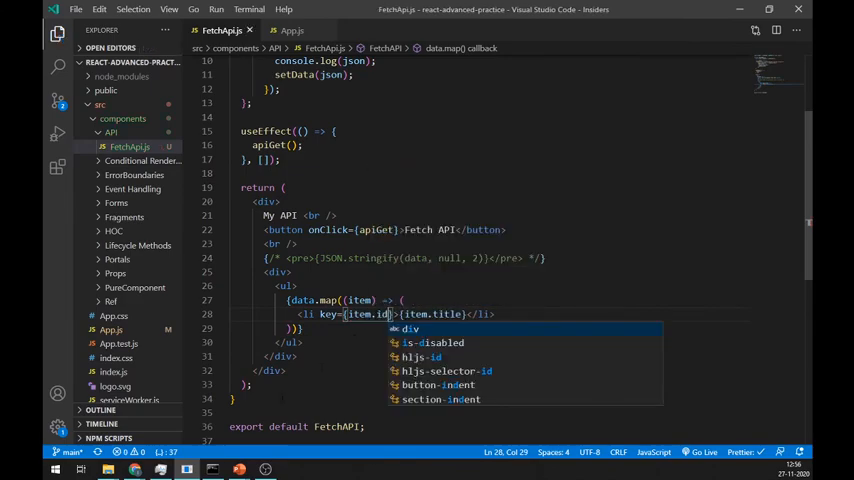